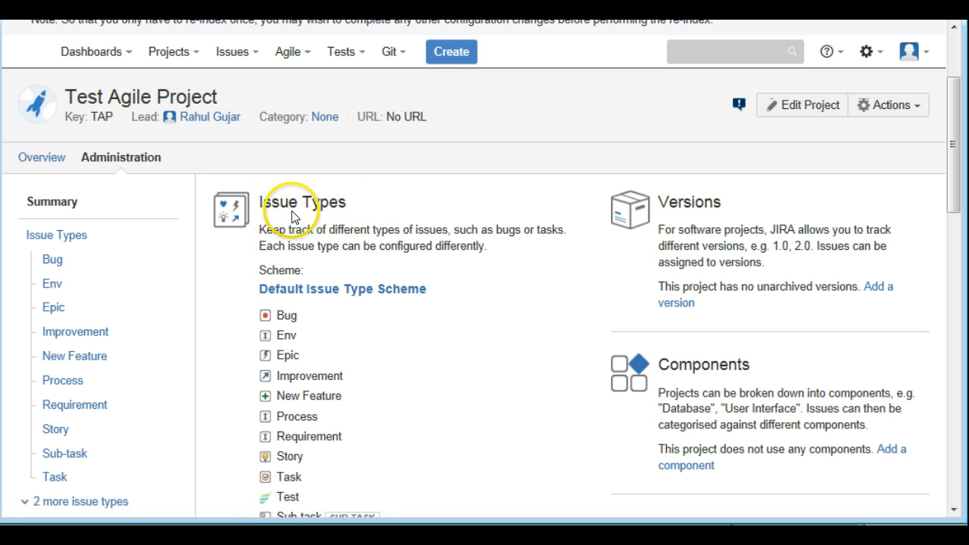
mouse_move(636, 188)
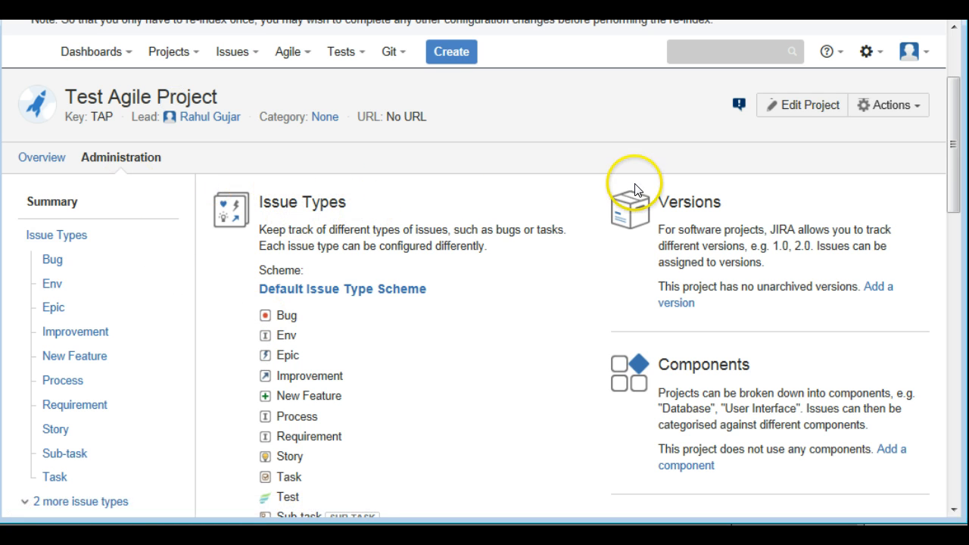
- View the Test Agile Project overview showing five issues: one epic and four stories
left_click(43, 156)
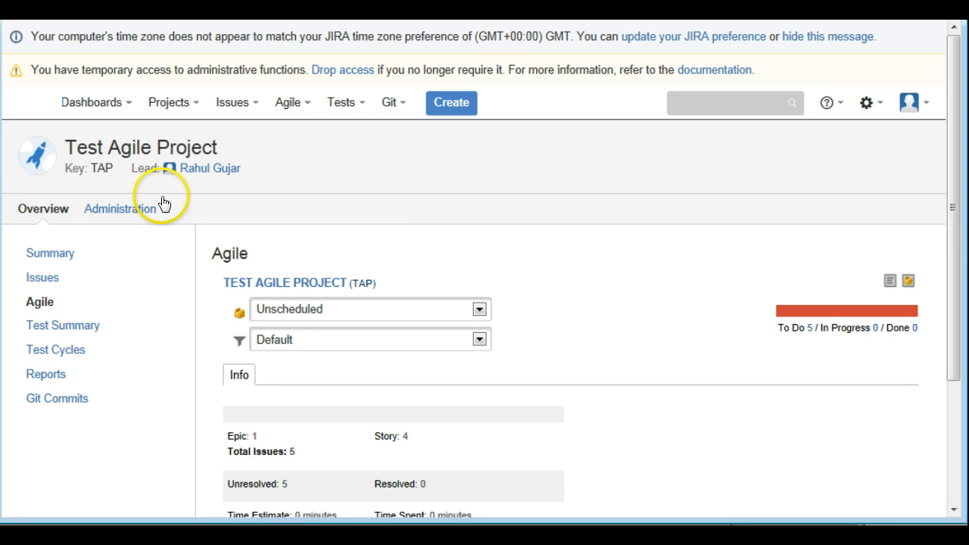
mouse_move(121, 209)
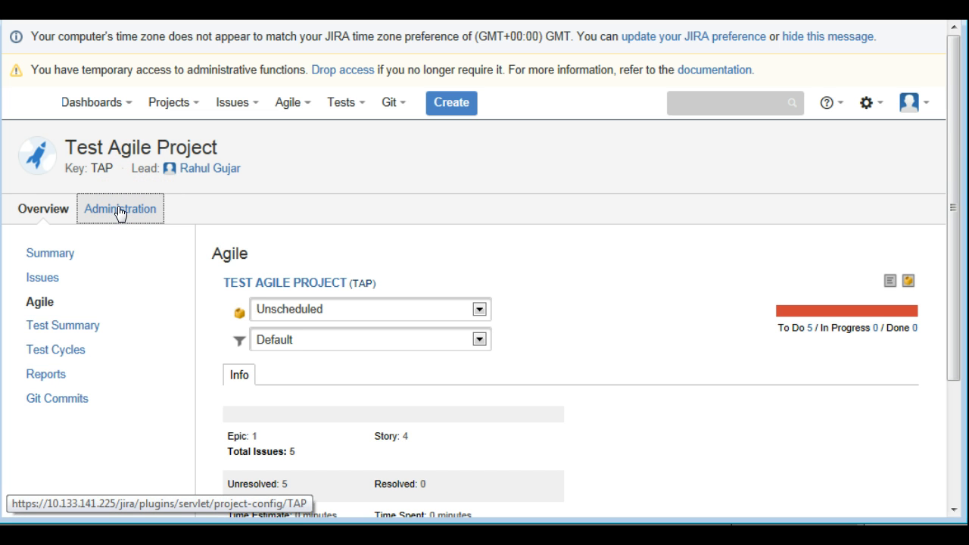
- Return to the project administration summary and locate the Default Issue Type Scheme
left_click(120, 209)
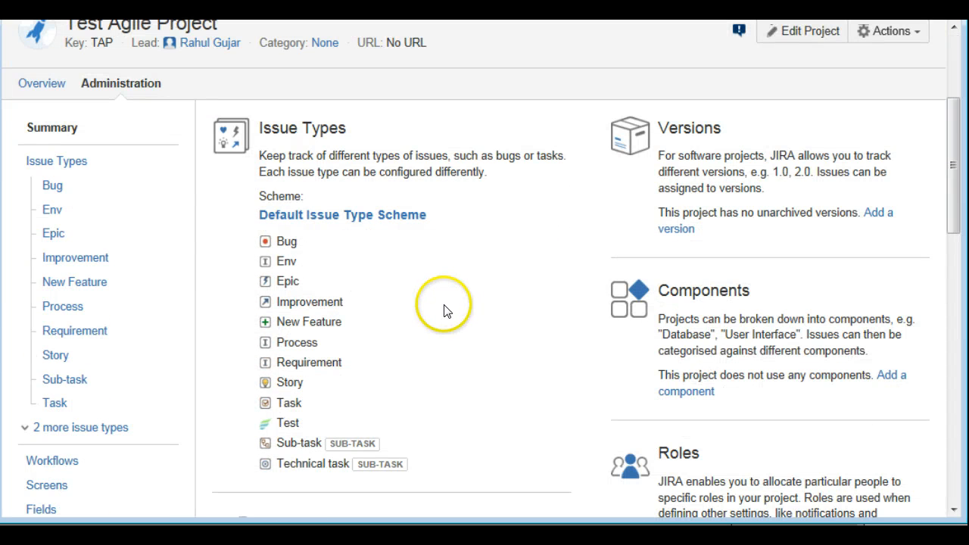
mouse_move(456, 284)
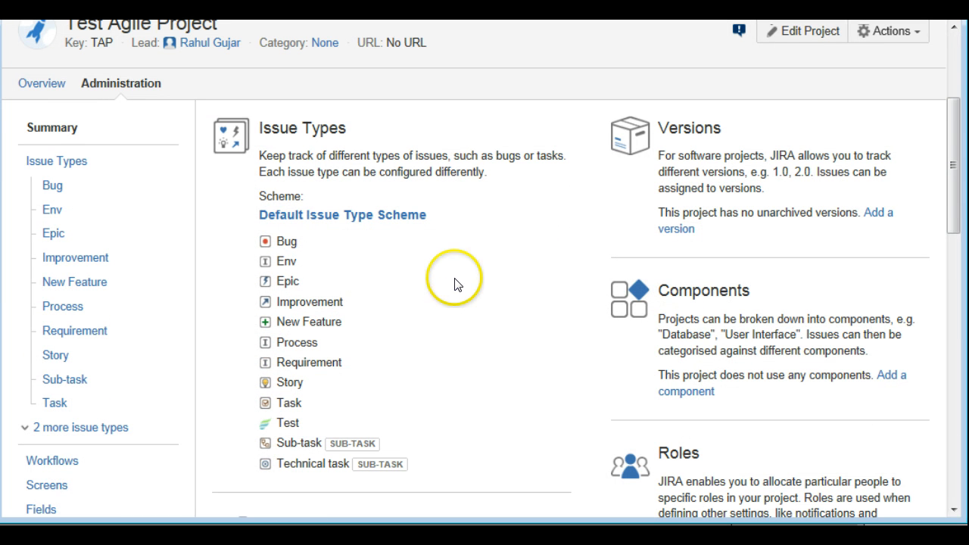
scroll("down", 3)
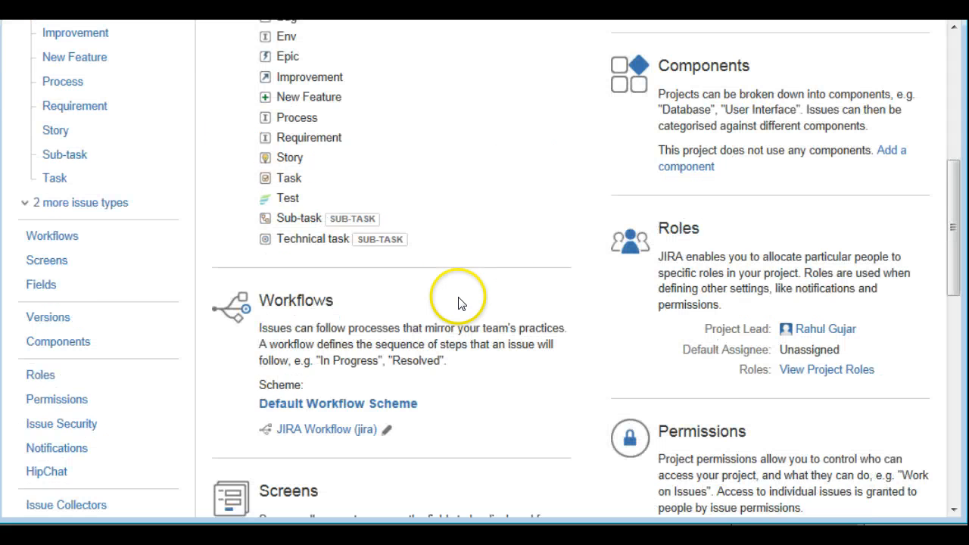
scroll("down", 3)
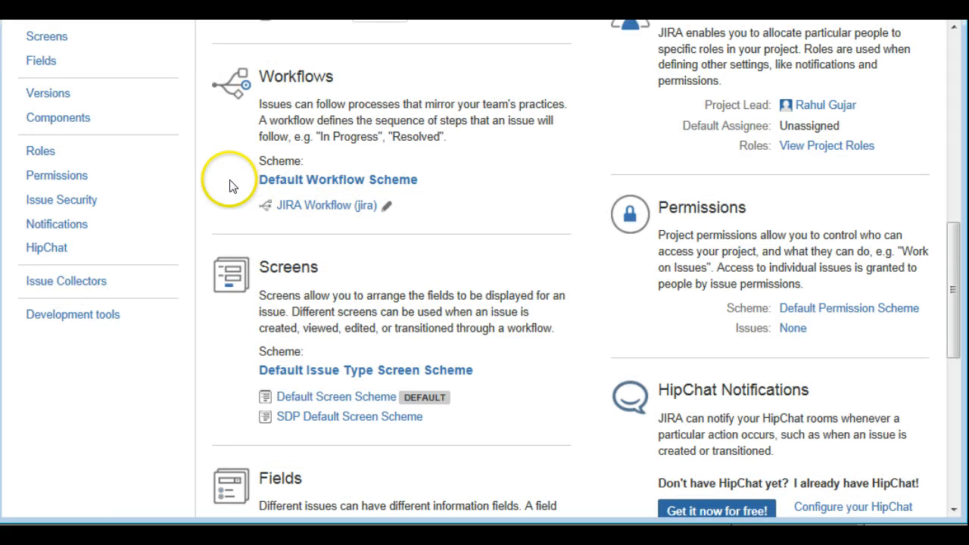
mouse_move(447, 234)
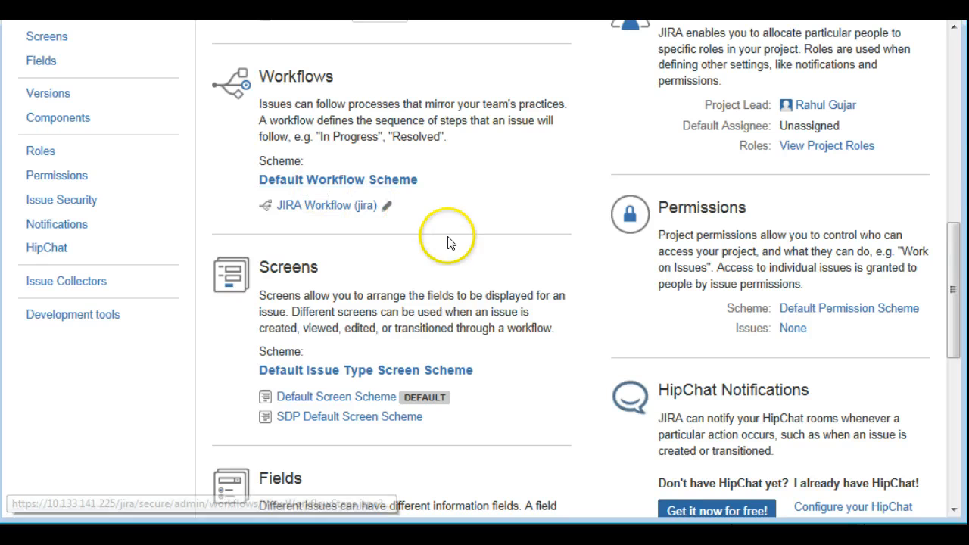
mouse_move(467, 265)
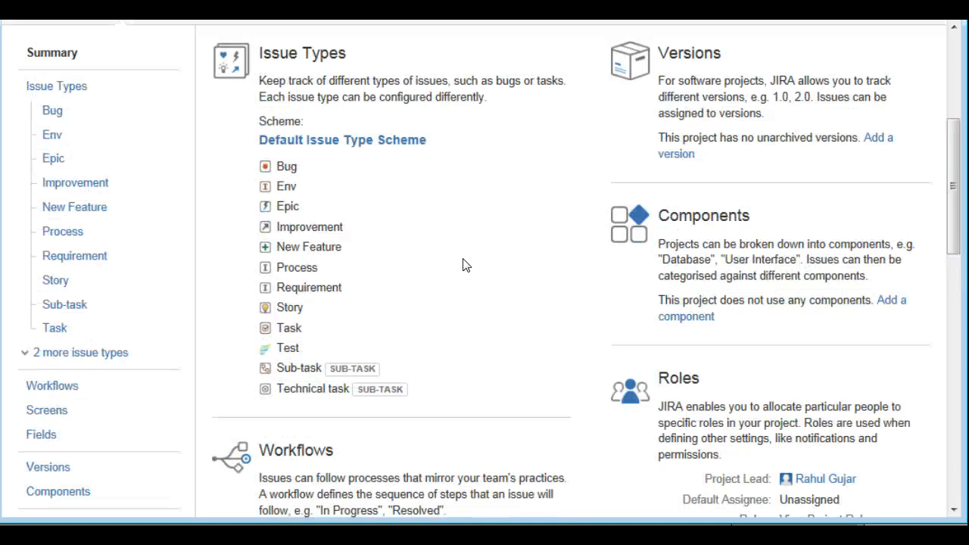
mouse_move(473, 204)
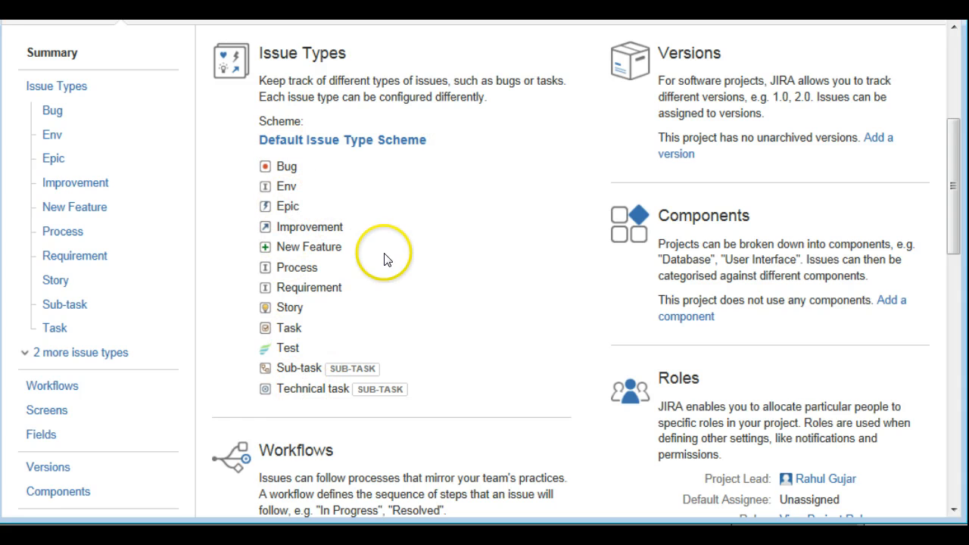
mouse_move(424, 220)
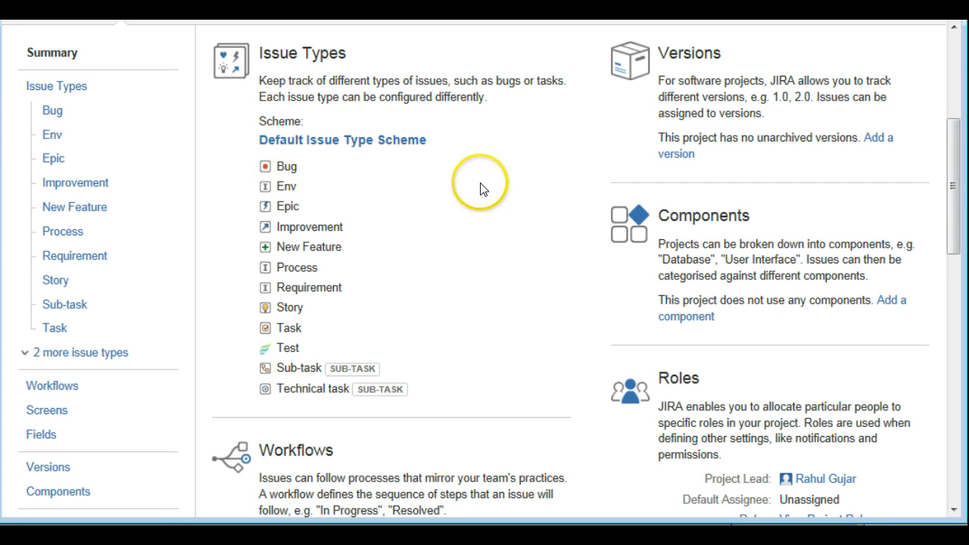
mouse_move(454, 203)
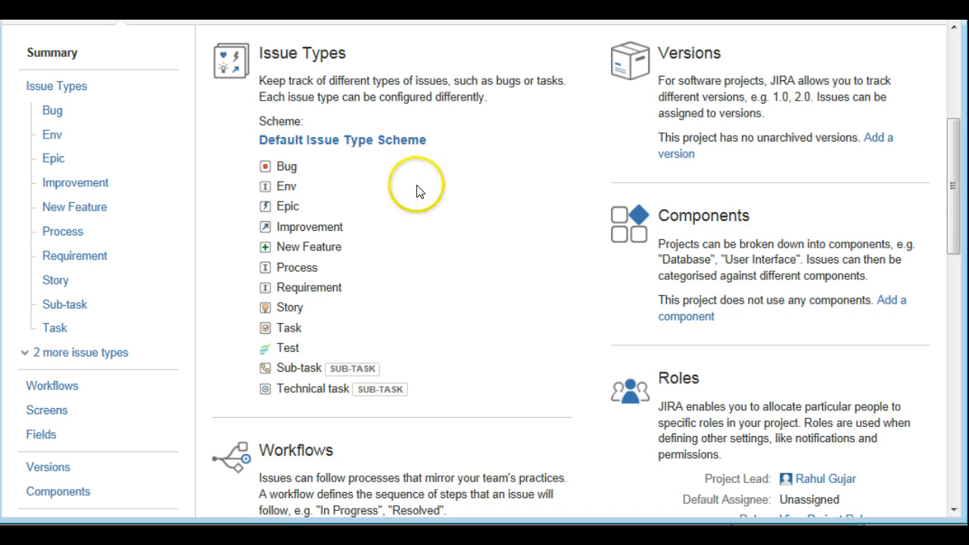
mouse_move(336, 143)
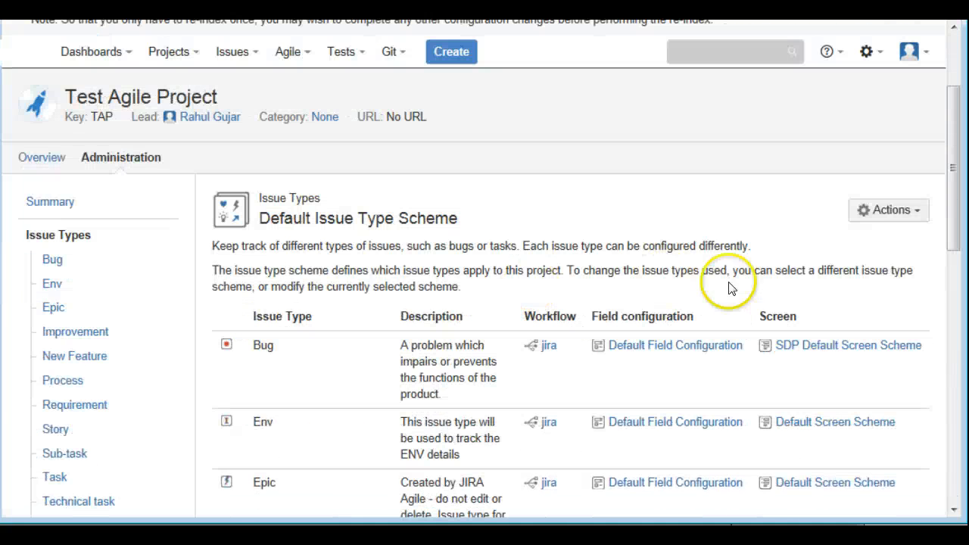
- Associate the Agile Scrum Issue Type Scheme with Test Agile Project and confirm
left_click(888, 209)
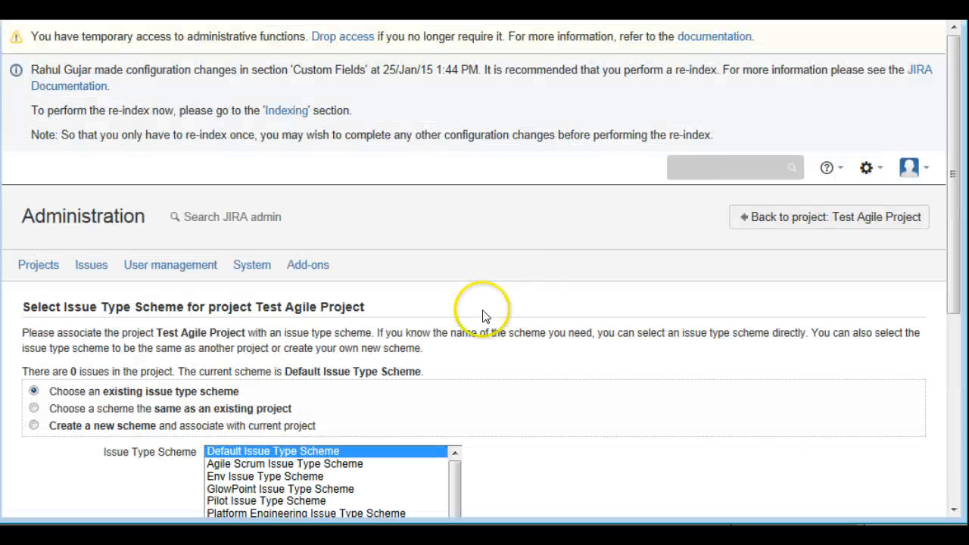
scroll("down", 3)
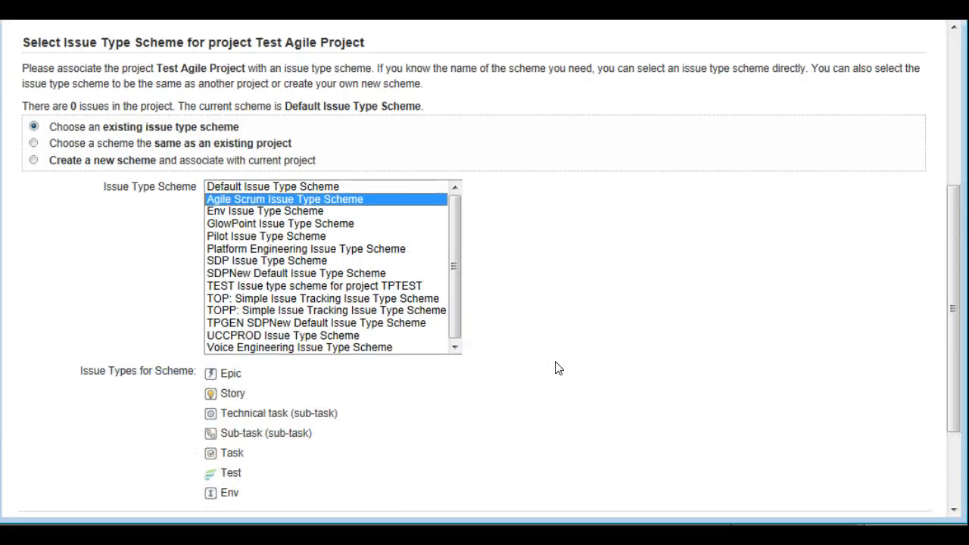
scroll("down", 3)
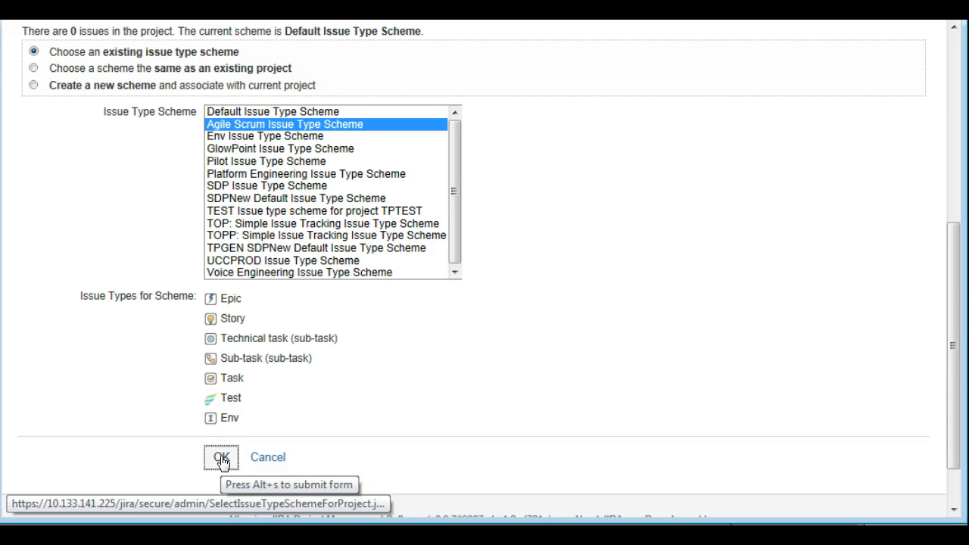
left_click(221, 458)
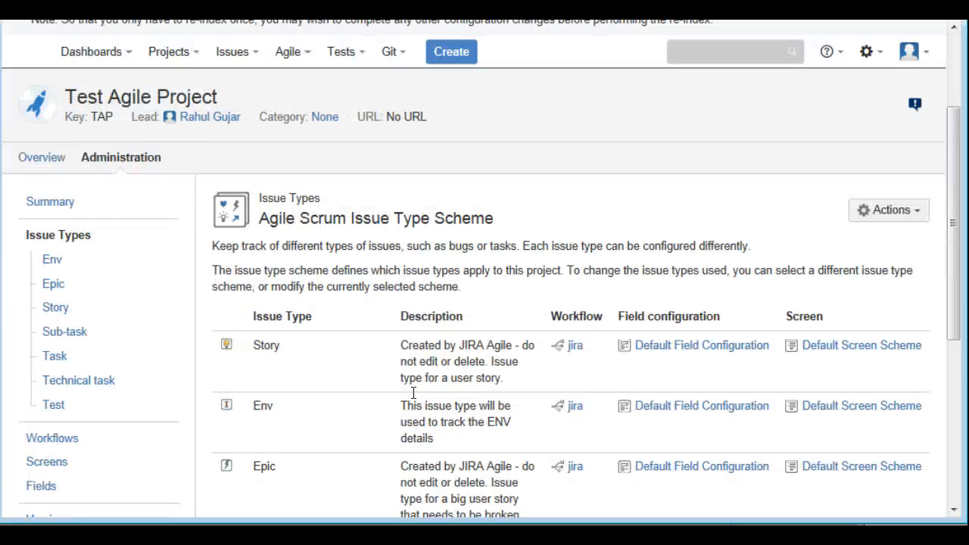
- Scroll the administration summary down to the Notifications section with Default Notification Scheme
scroll("down", 3)
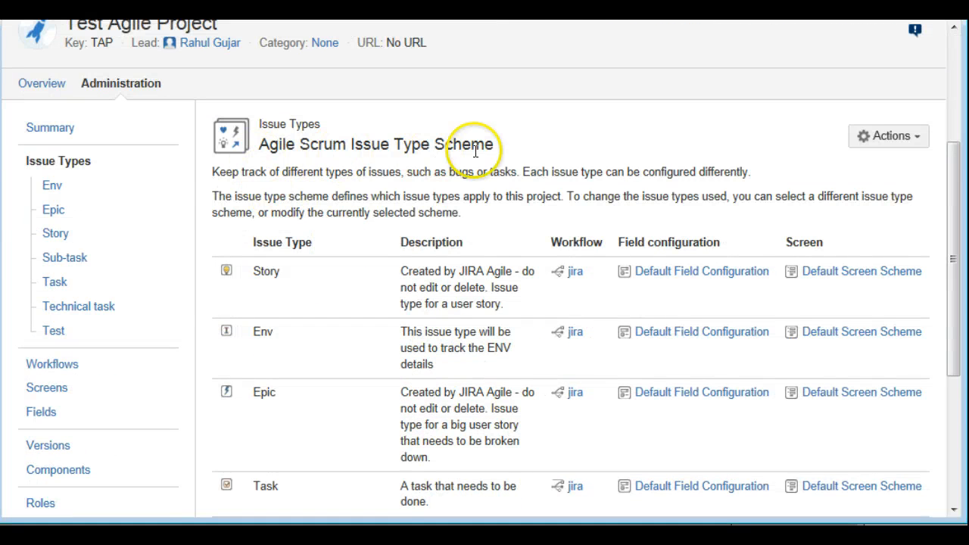
scroll("down", 3)
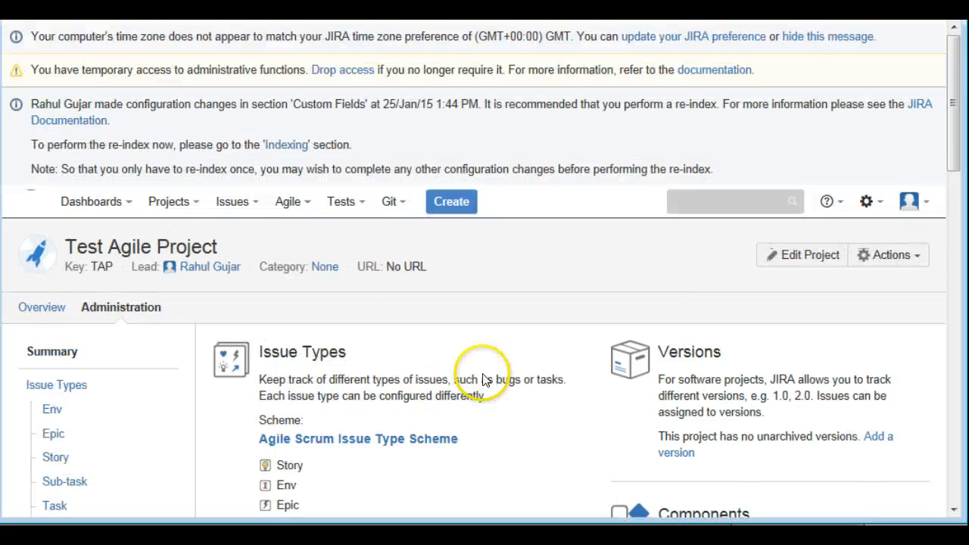
scroll("down", 3)
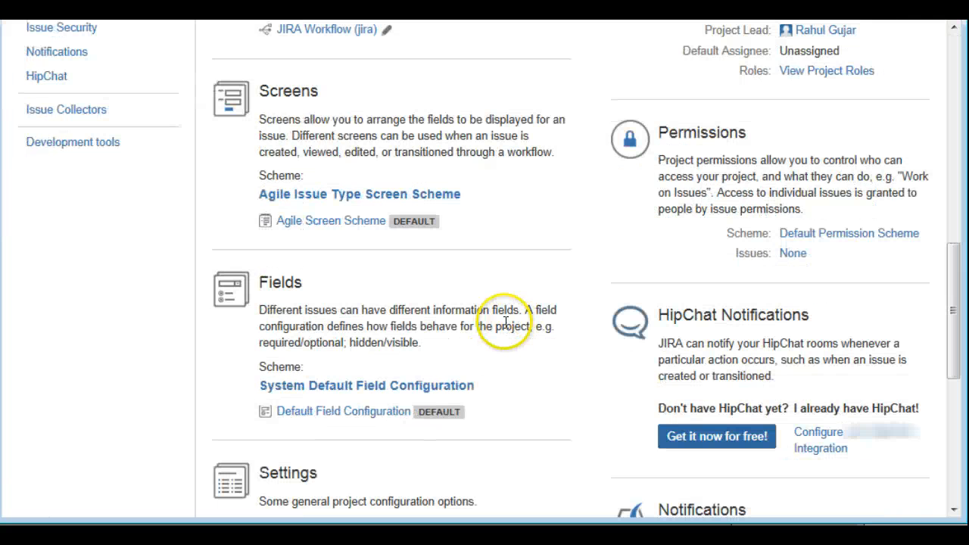
scroll("down", 3)
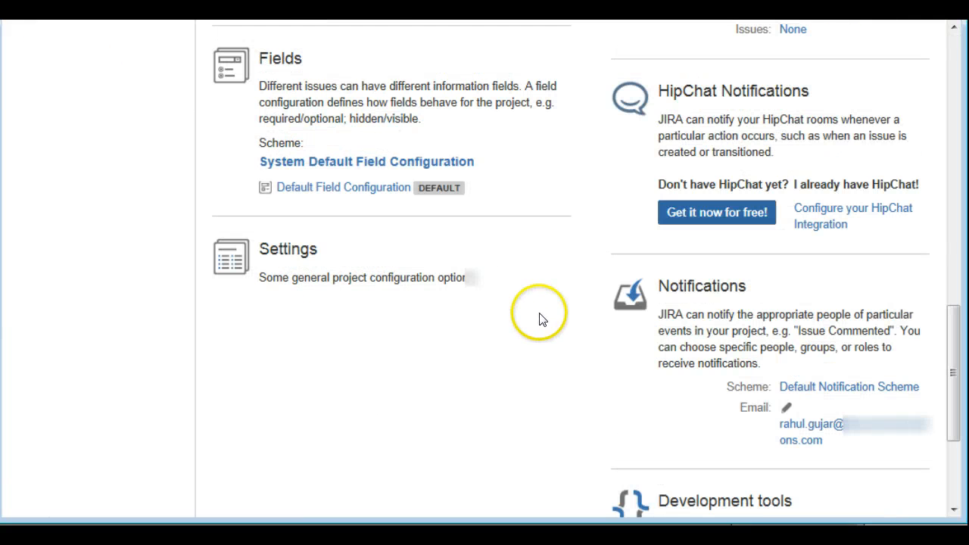
scroll("down", 3)
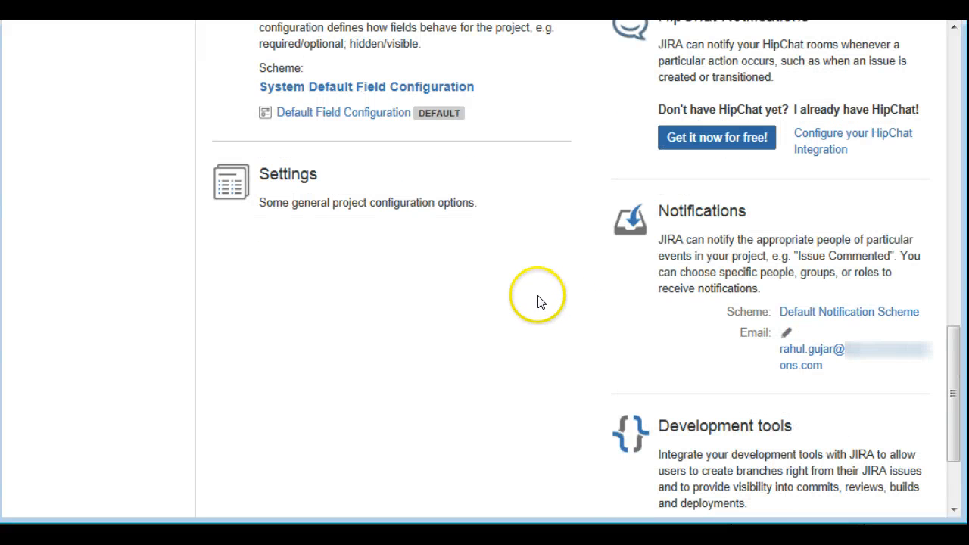
mouse_move(805, 255)
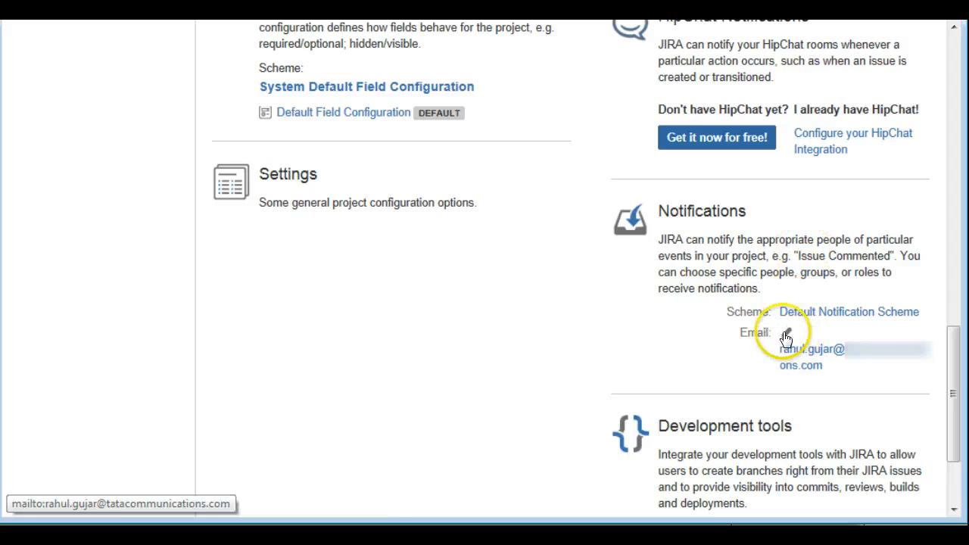
- Review the project's sender email address and cancel the dialog without changes
left_click(788, 334)
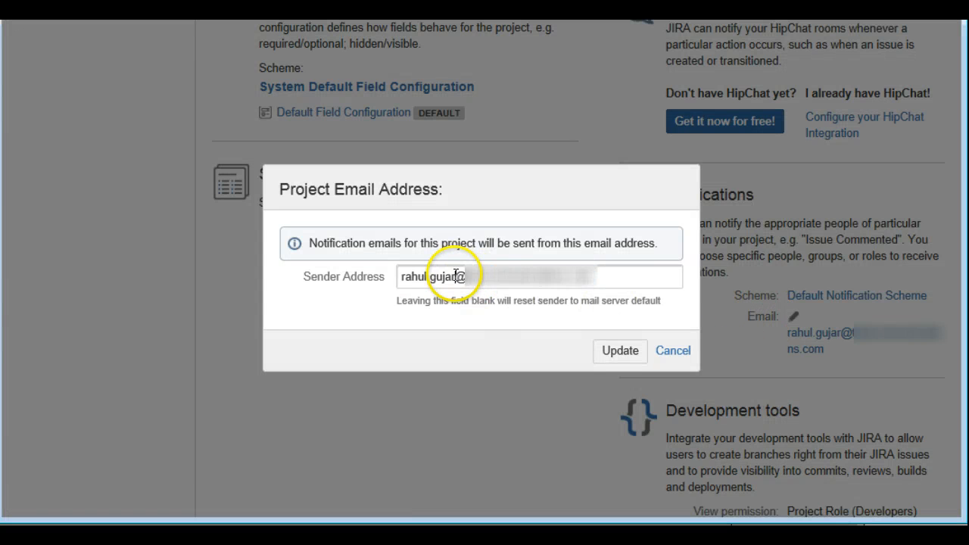
double_click(428, 276)
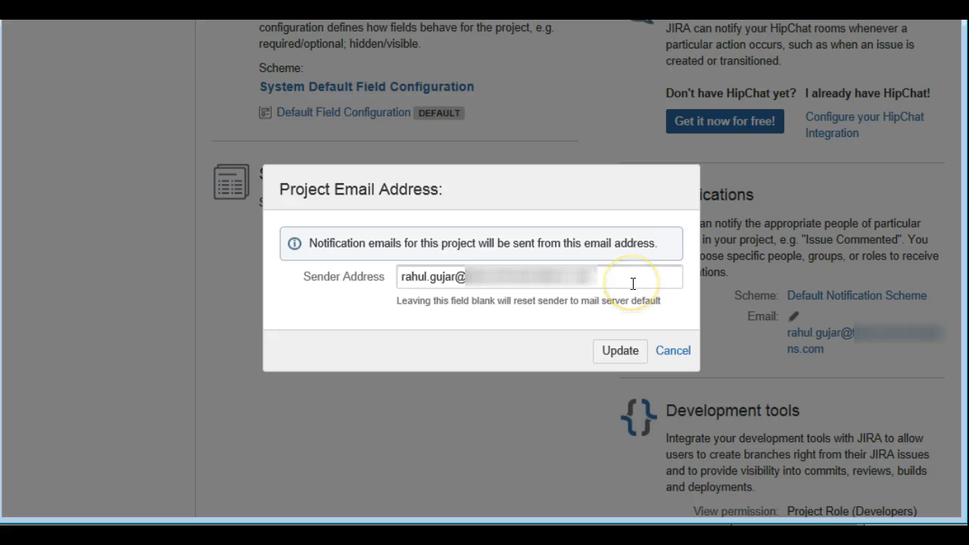
mouse_move(452, 294)
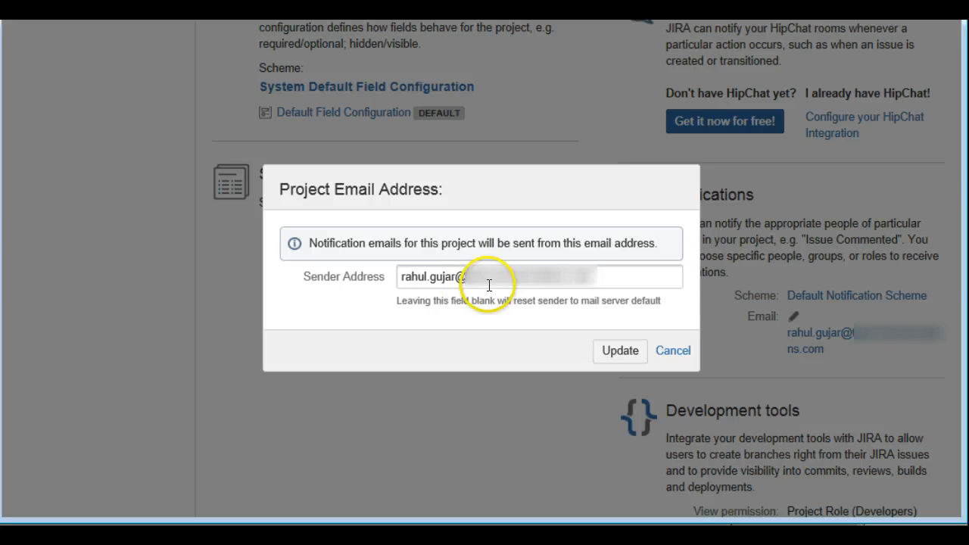
mouse_move(609, 337)
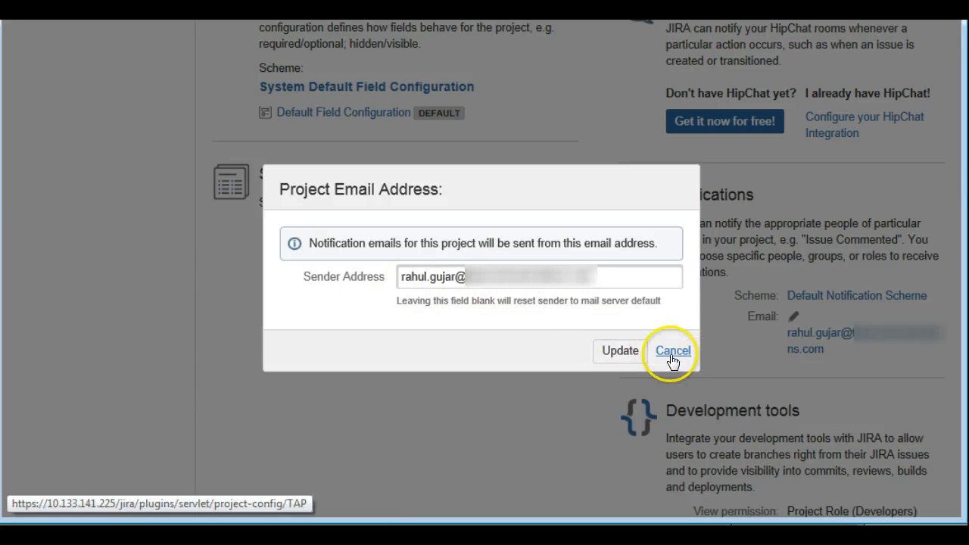
left_click(673, 351)
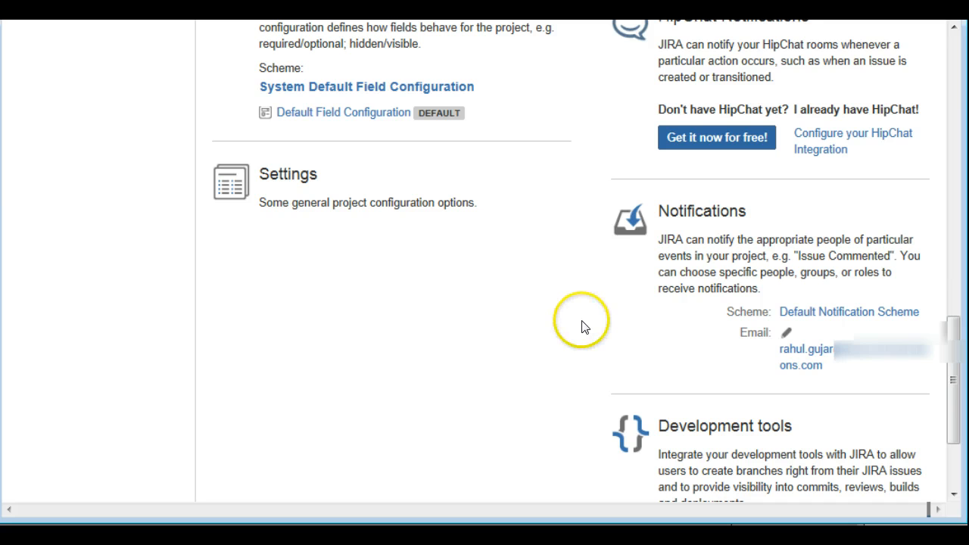
mouse_move(801, 321)
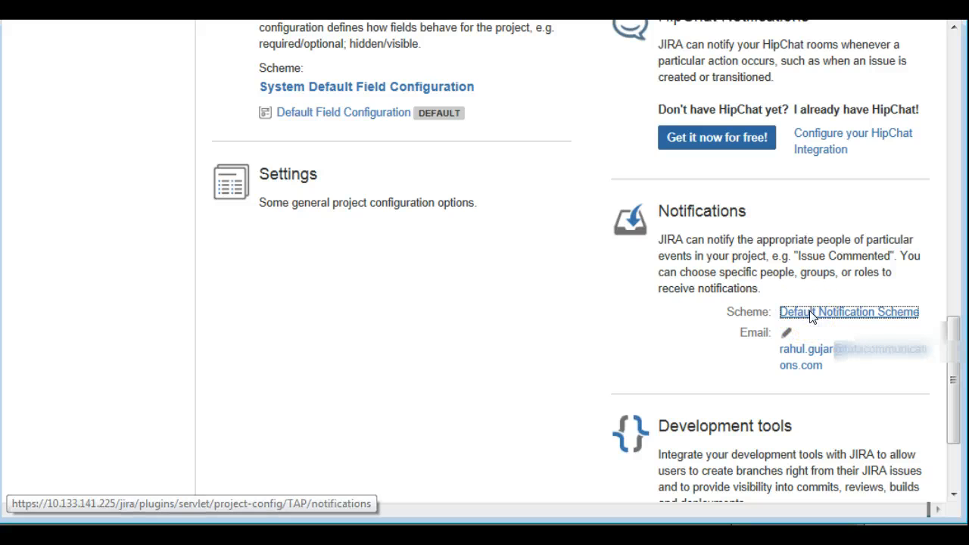
- From the notification scheme details, choose Agile Jira Notification Scheme as the scheme to use
left_click(848, 312)
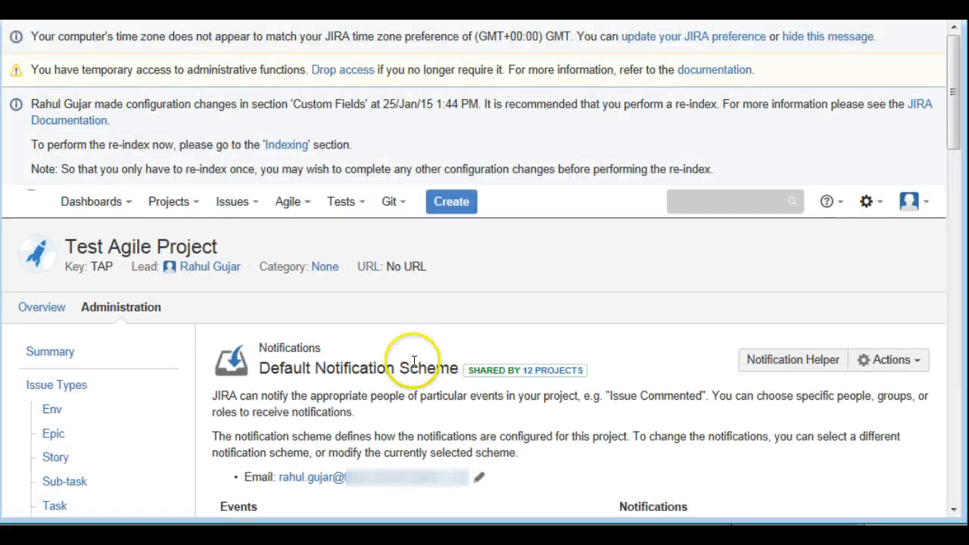
scroll("down", 3)
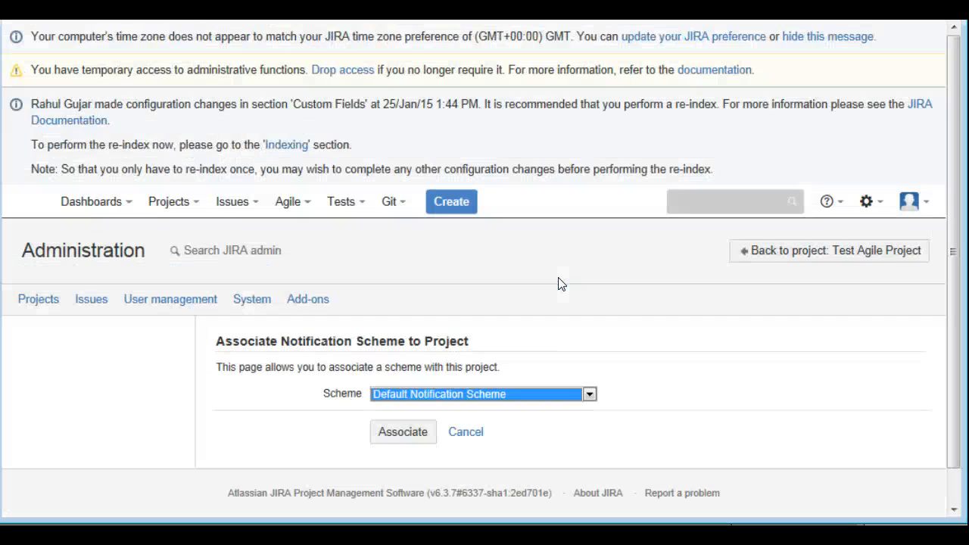
left_click(589, 394)
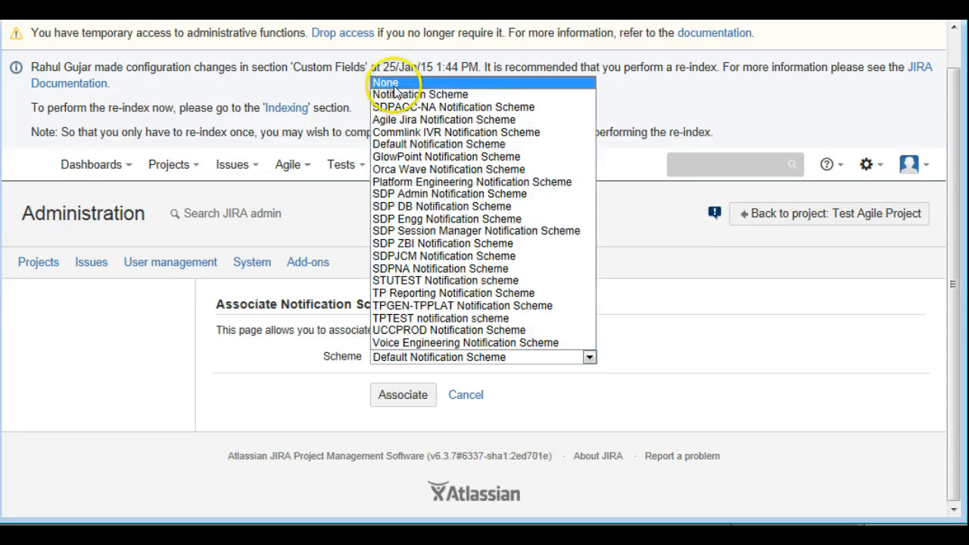
left_click(453, 106)
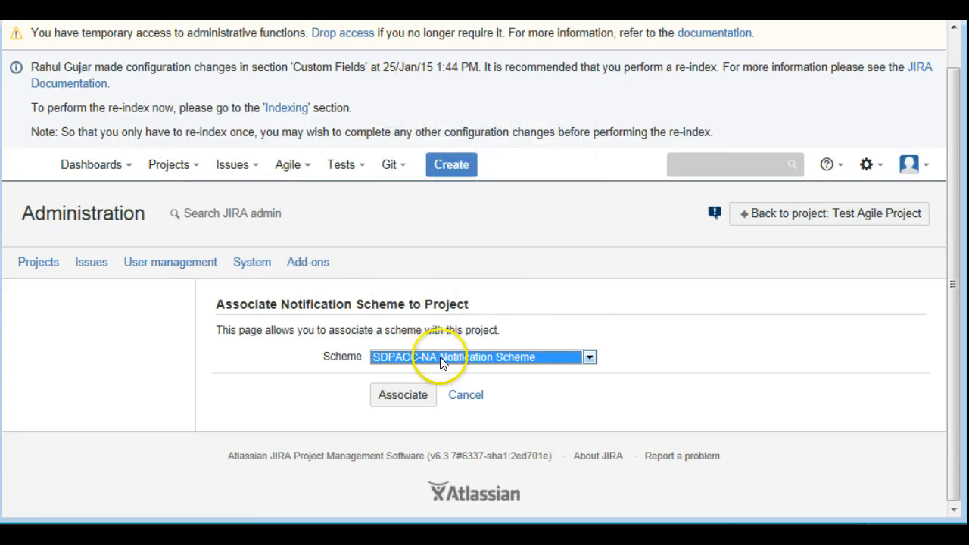
left_click(478, 357)
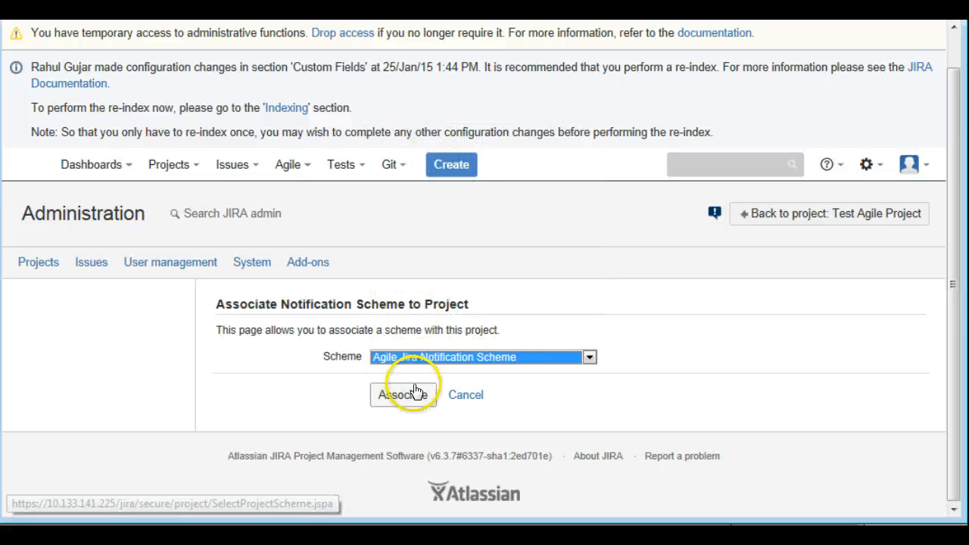
mouse_move(402, 393)
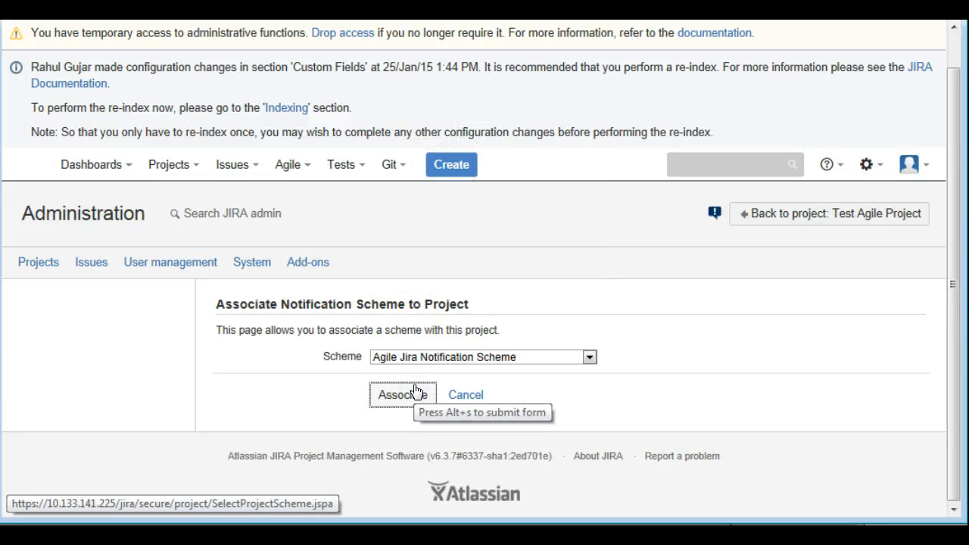
- Associate Agile Jira Notification Scheme with the project and verify it under Notifications
left_click(402, 394)
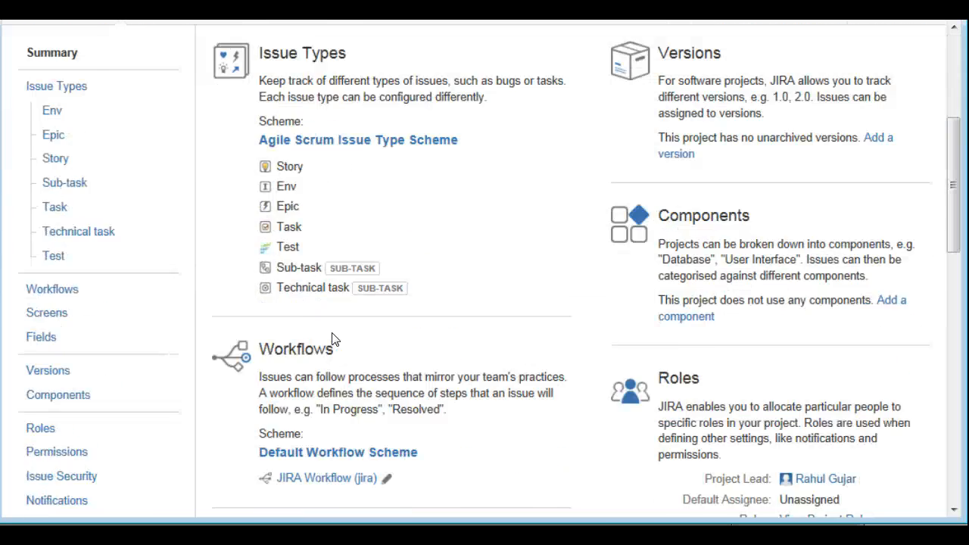
scroll("down", 3)
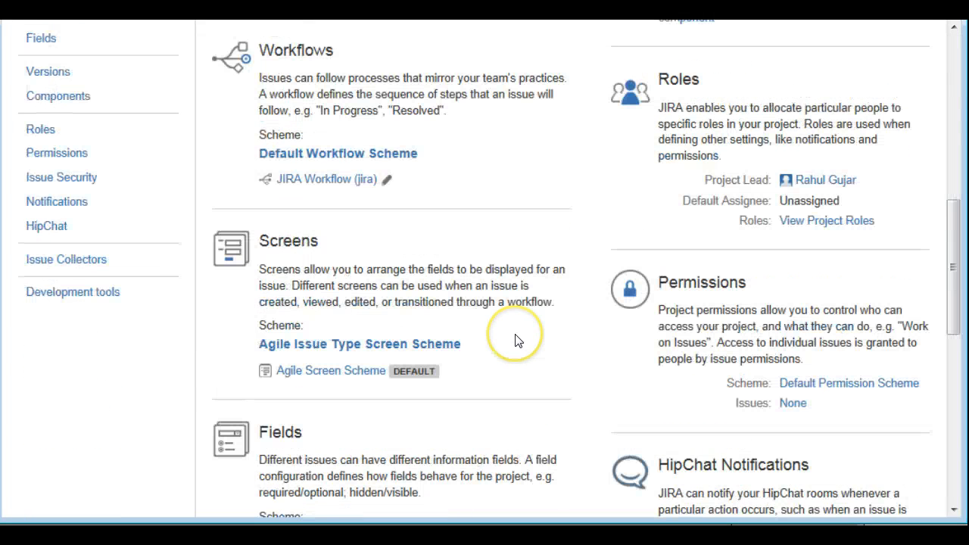
mouse_move(503, 362)
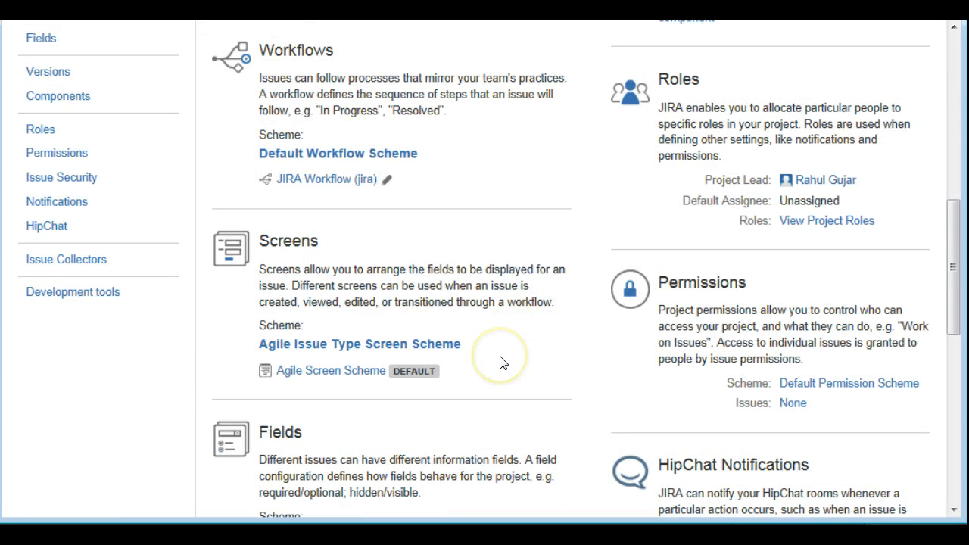
scroll("down", 3)
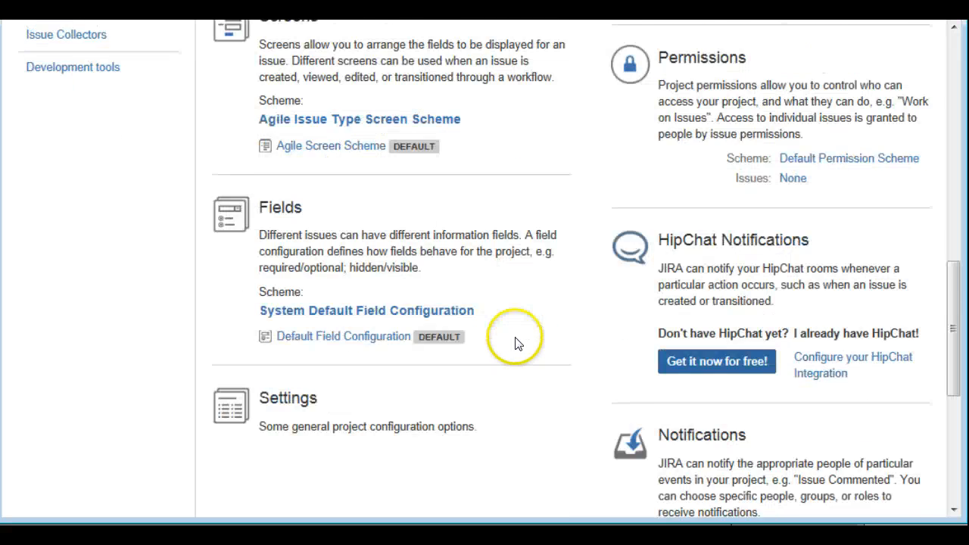
scroll("down", 3)
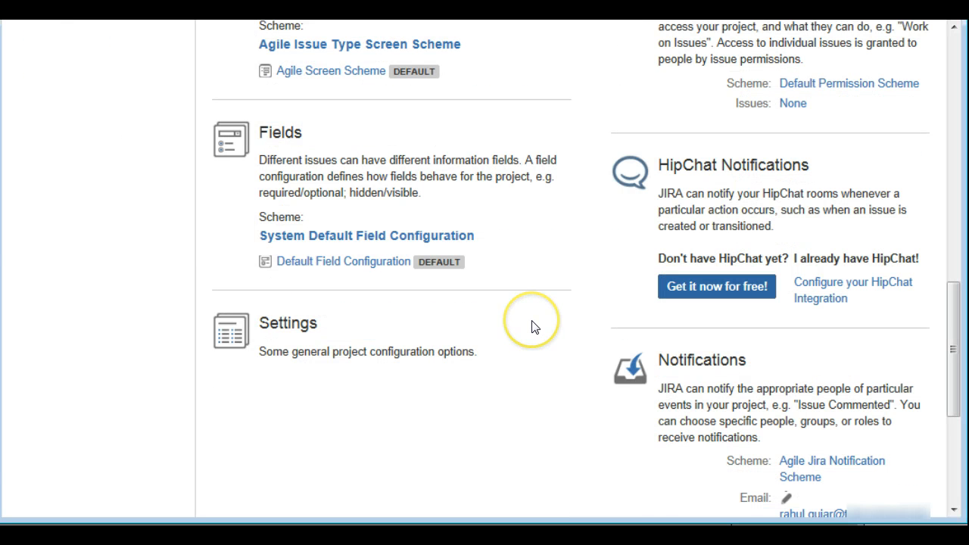
scroll("down", 3)
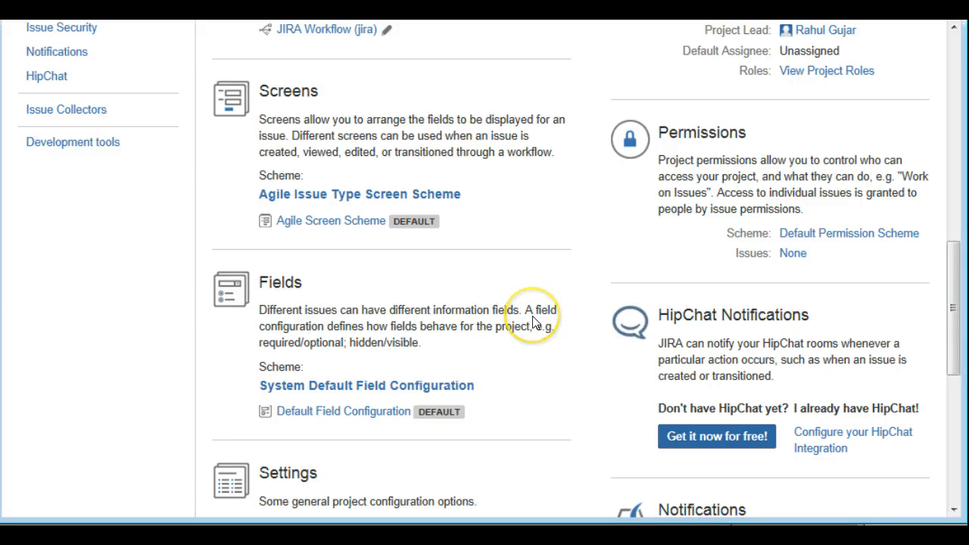
mouse_move(553, 311)
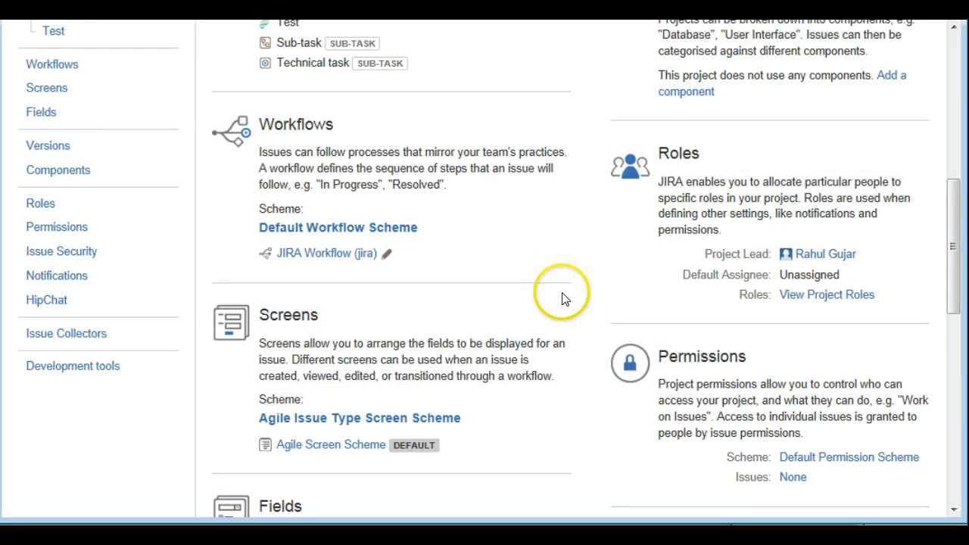
mouse_move(507, 286)
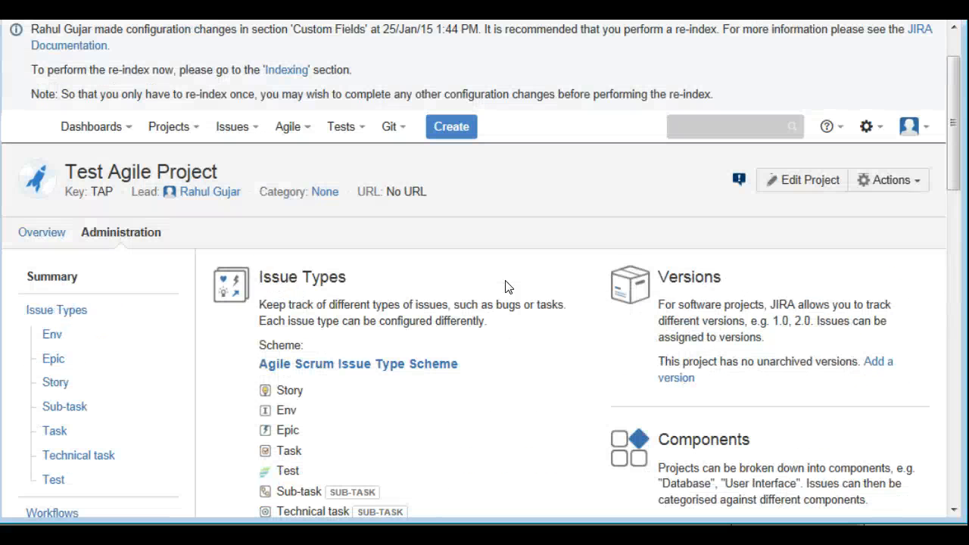
mouse_move(514, 261)
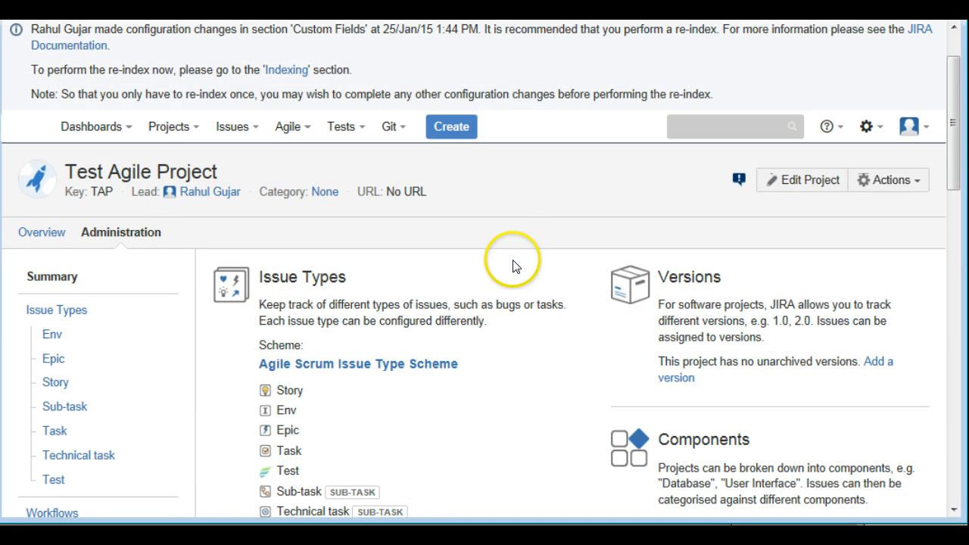
mouse_move(485, 291)
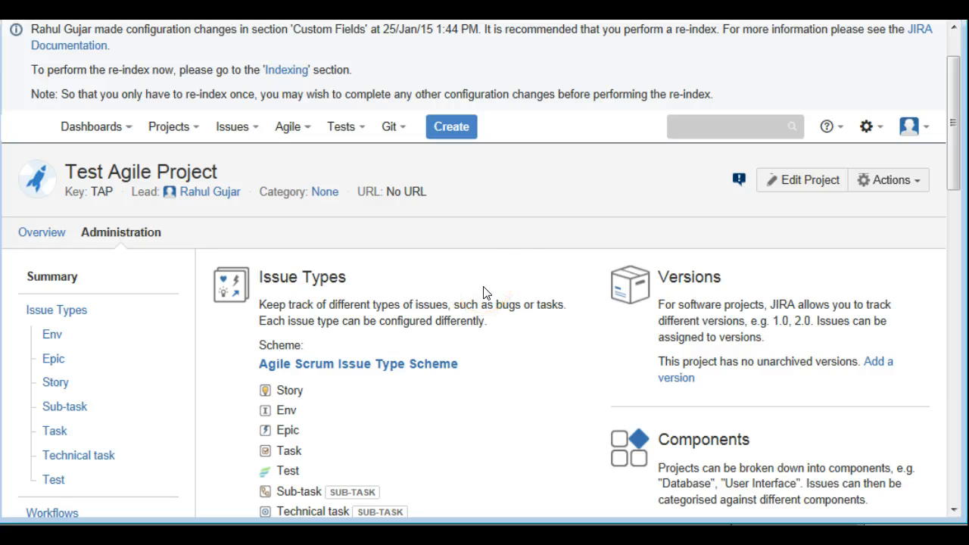
mouse_move(509, 285)
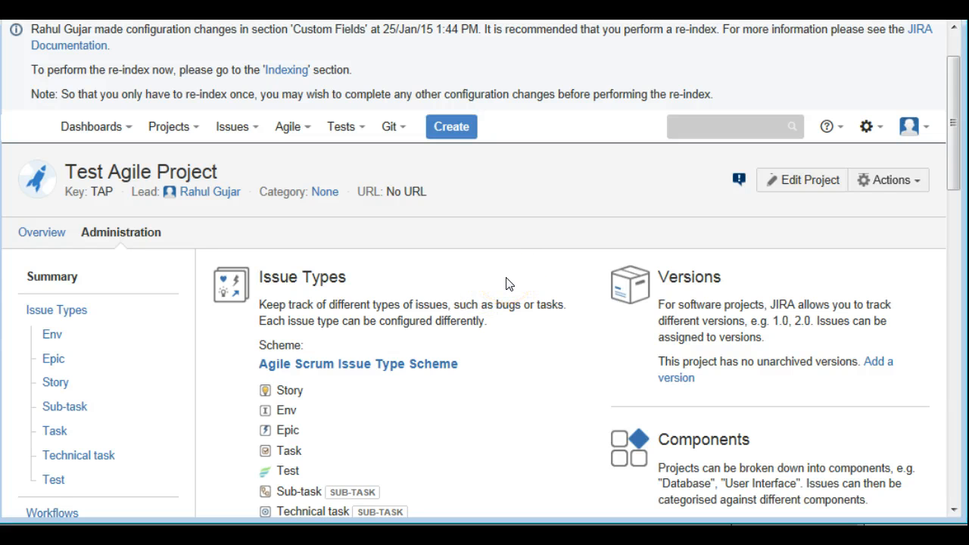